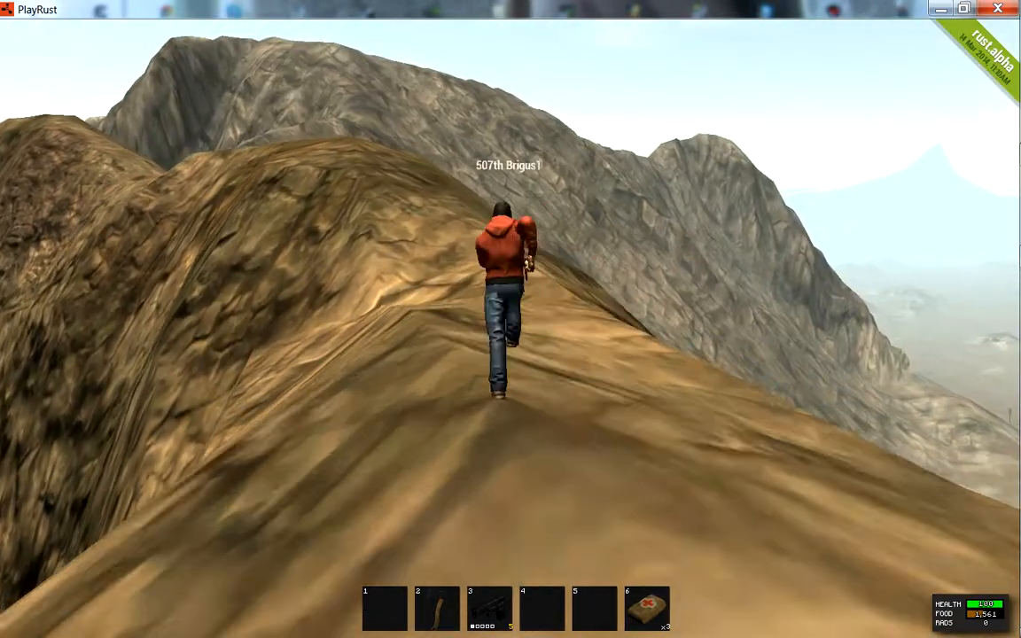
Close the menu and continue running along the mountain ridge toward the summit.
key(Escape)
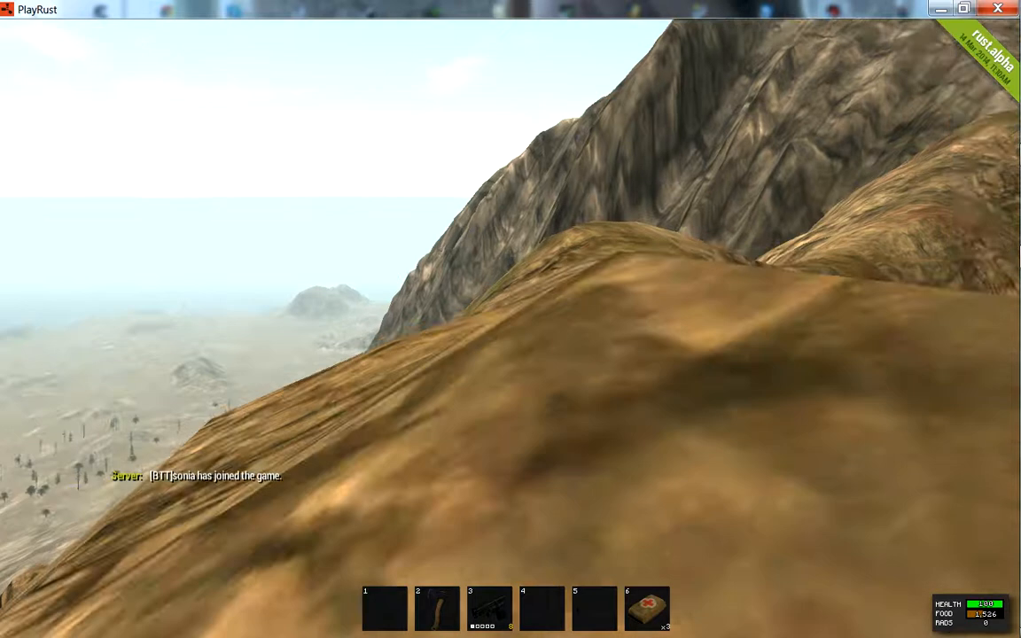
mouse_move(510, 319)
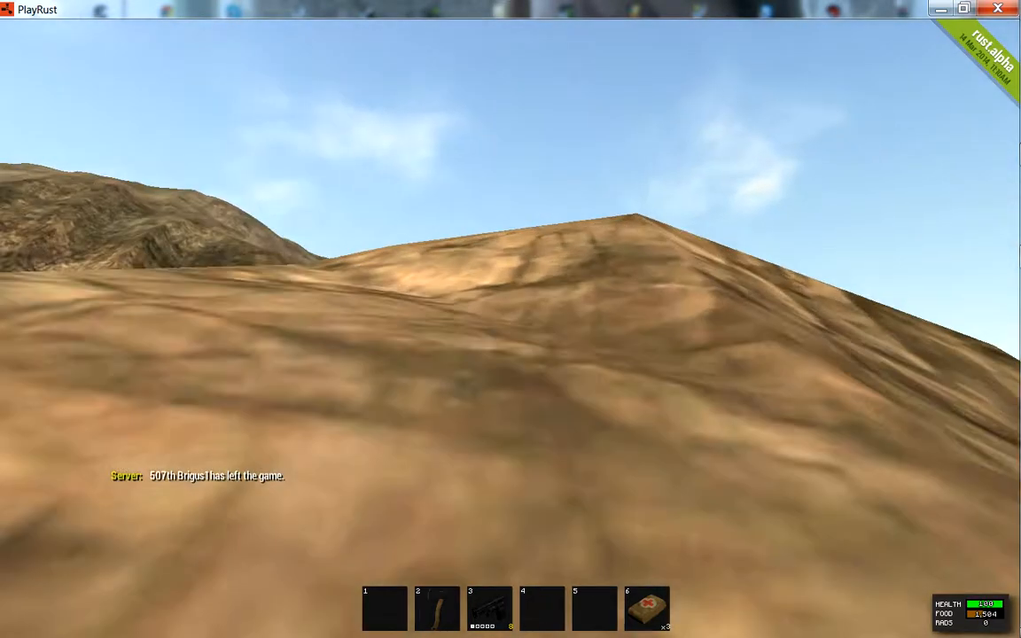
mouse_move(510, 319)
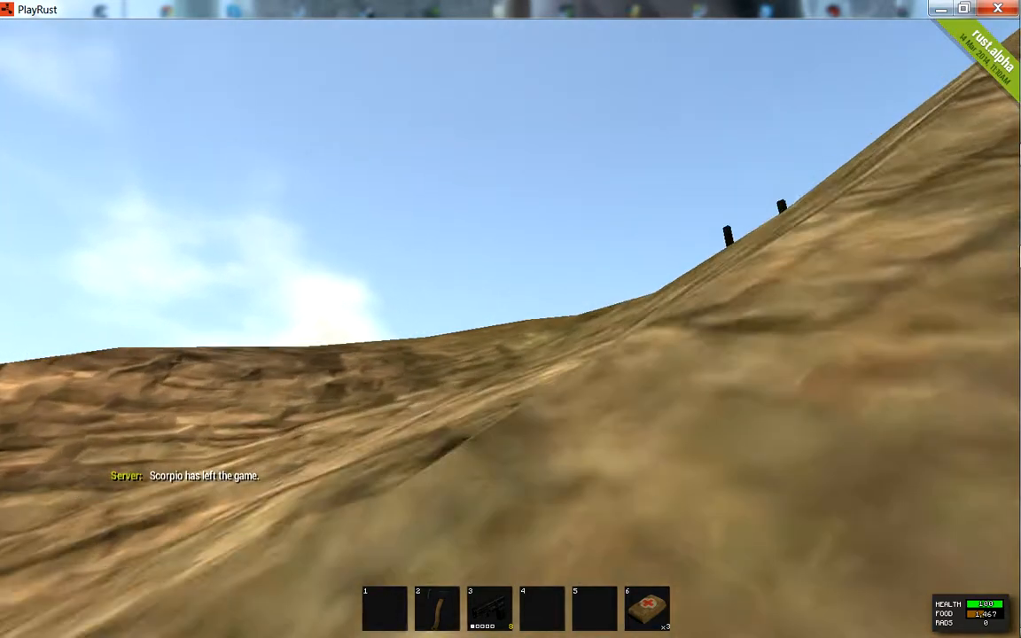
mouse_move(511, 319)
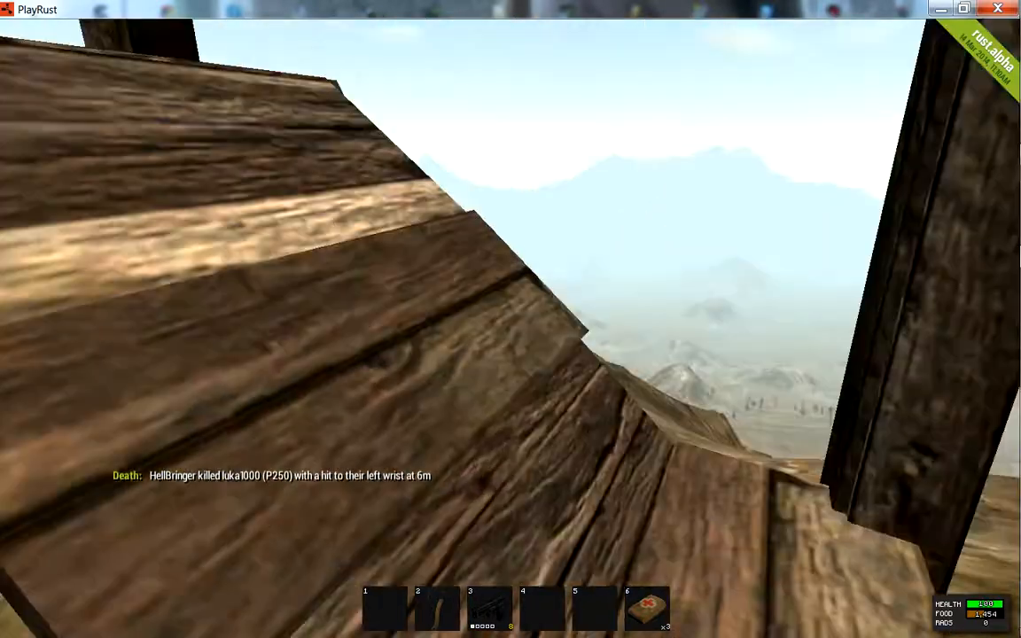
mouse_move(510, 319)
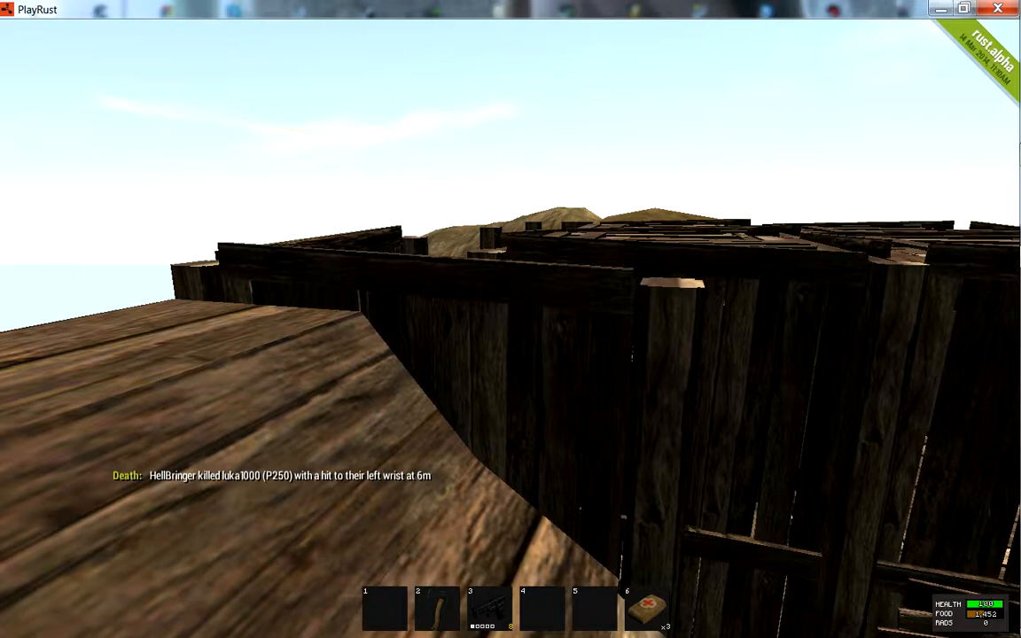
mouse_move(511, 319)
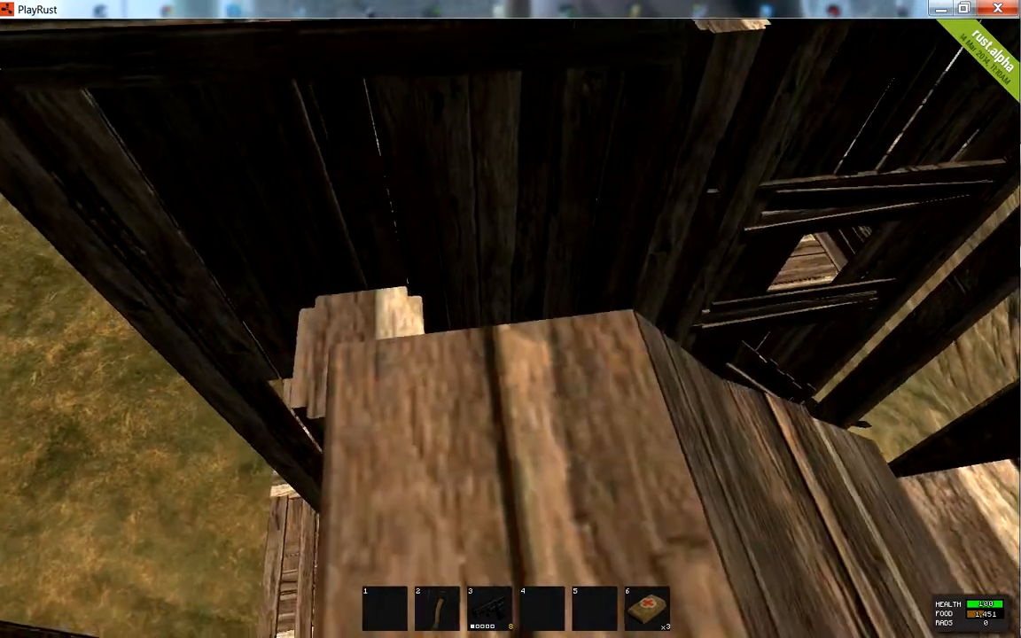
mouse_move(511, 319)
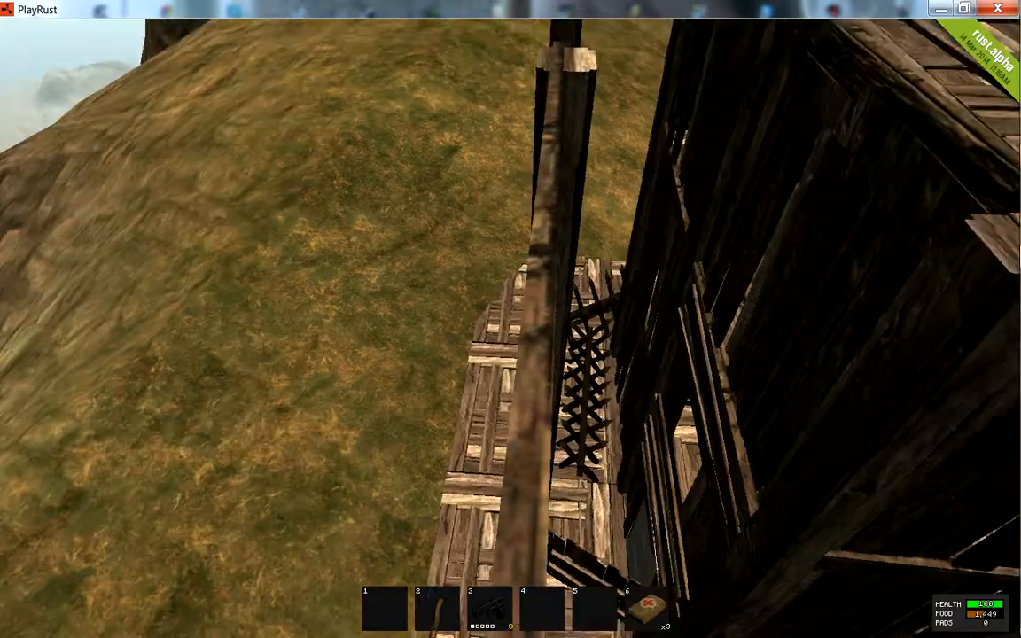
mouse_move(510, 319)
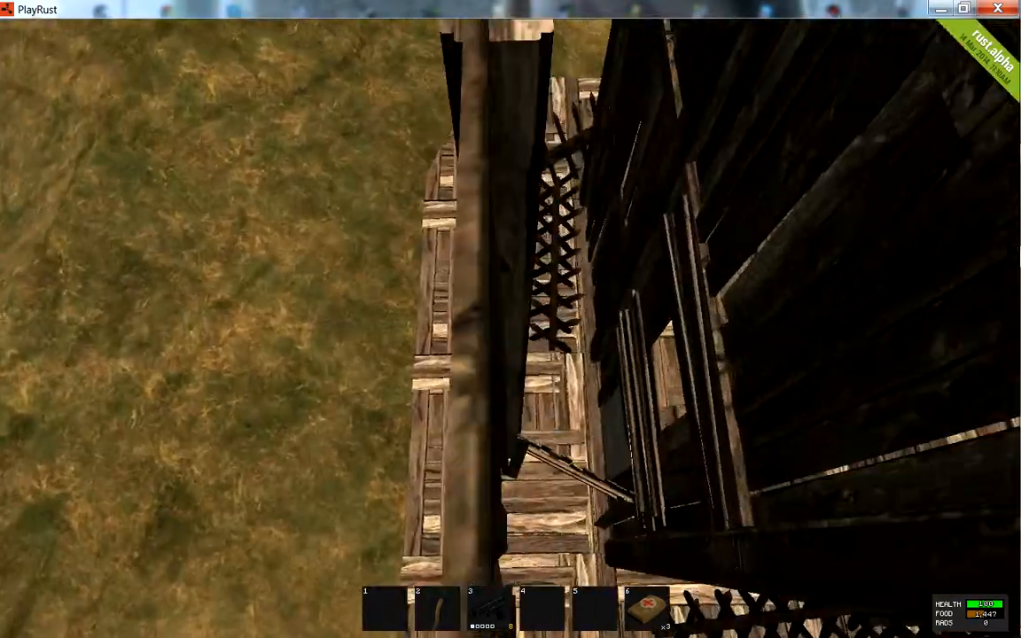
mouse_move(510, 319)
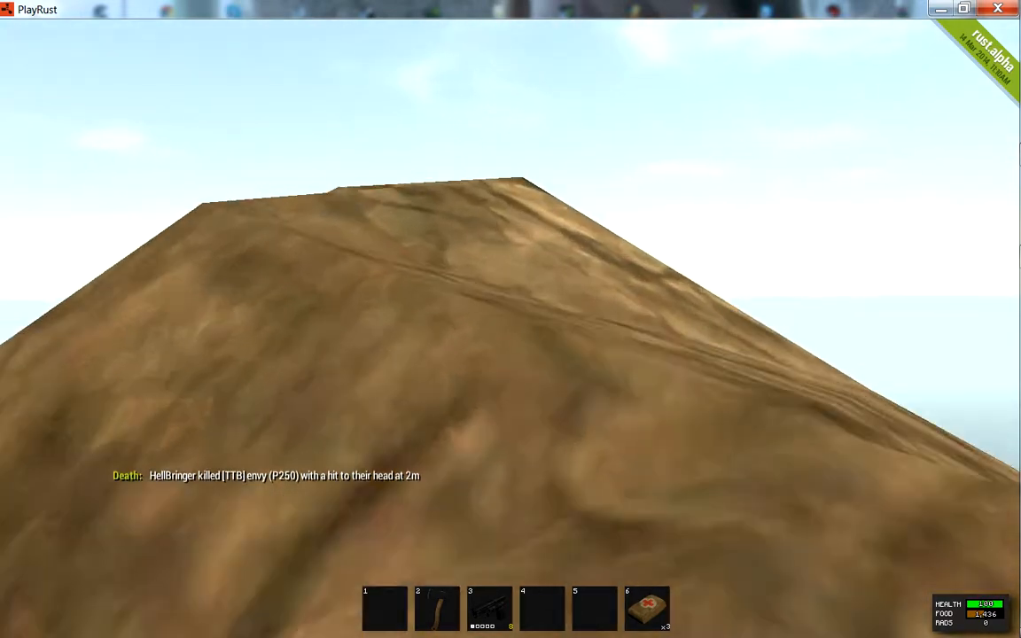
mouse_move(510, 319)
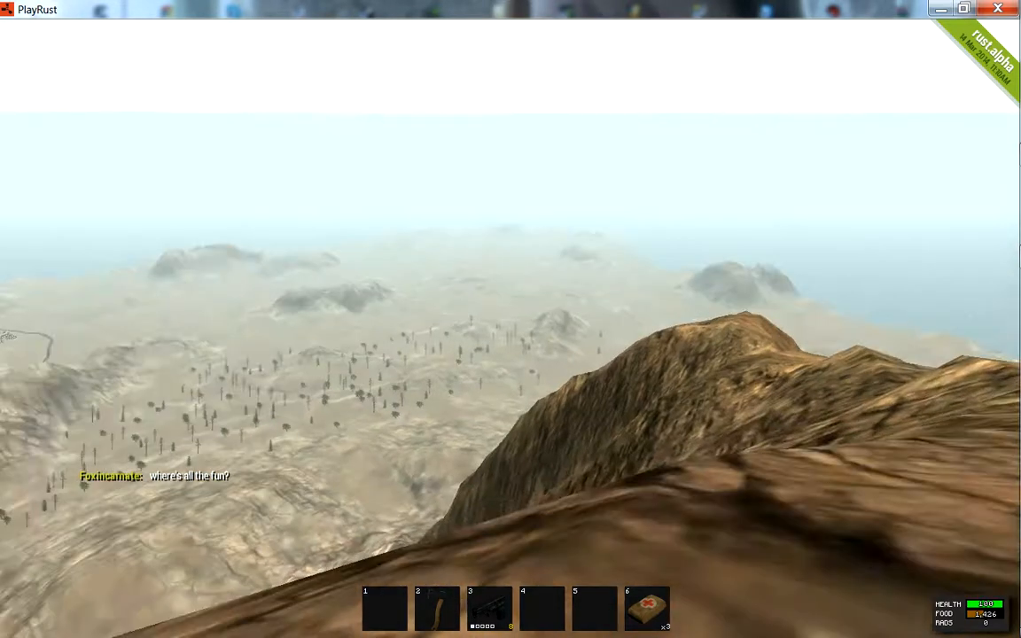
mouse_move(510, 336)
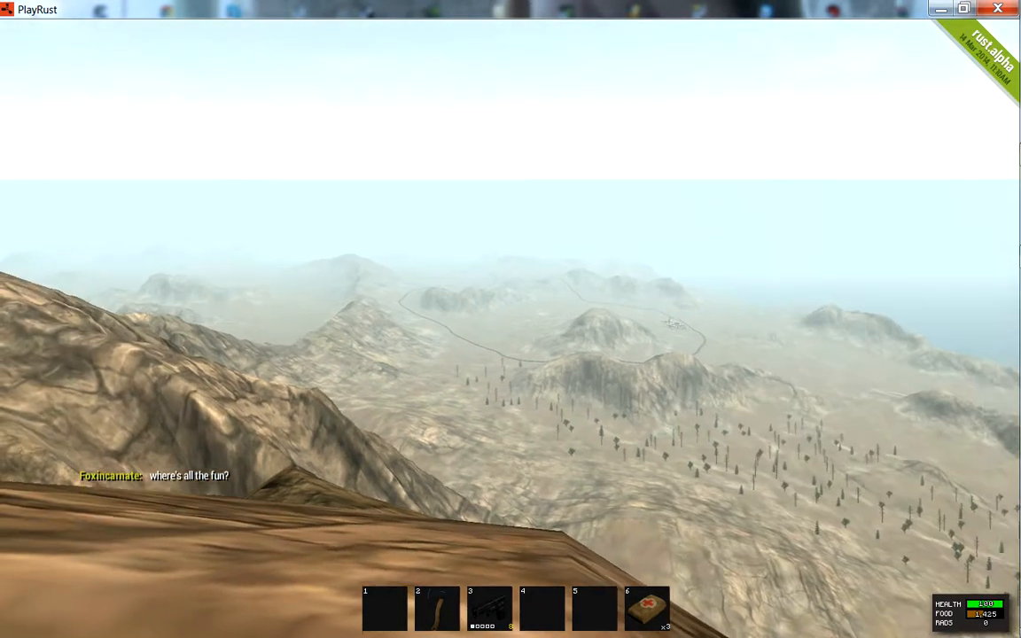